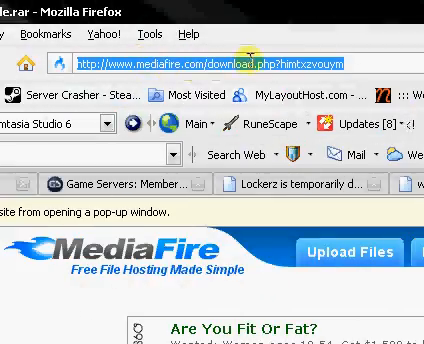
Follow the channel's video links to the Drive-By Rear Wiper Sprayer video page.
{"action": "scroll", "scroll_direction": "down", "scroll_amount": 3}
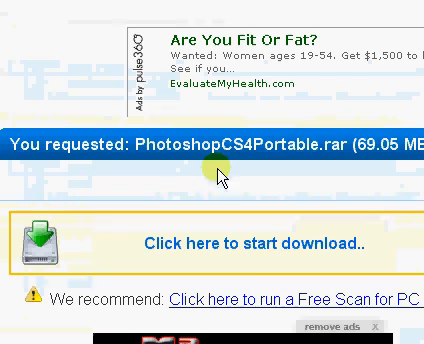
{"action": "mouse_move", "coordinate": [268, 246]}
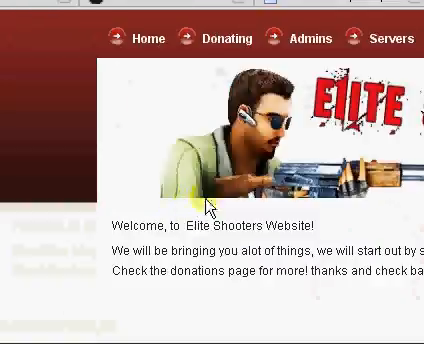
{"action": "scroll", "scroll_direction": "up", "scroll_amount": 3}
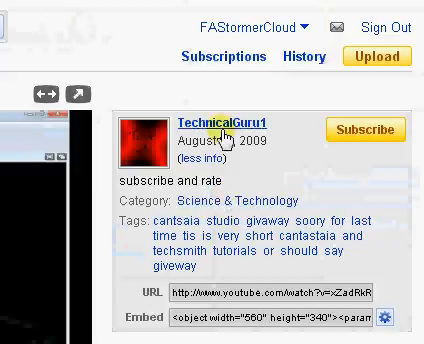
{"action": "left_click", "coordinate": [224, 114]}
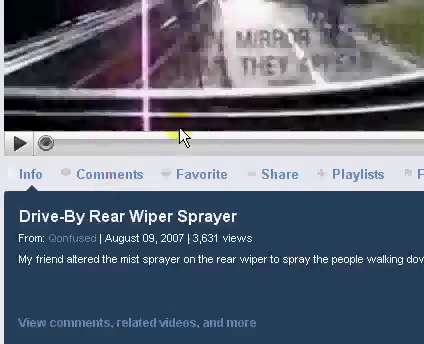
{"action": "left_click", "coordinate": [280, 180]}
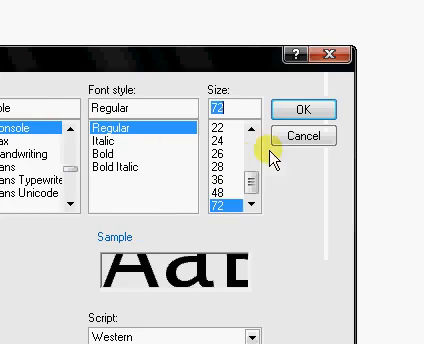
{"action": "left_click", "coordinate": [292, 108]}
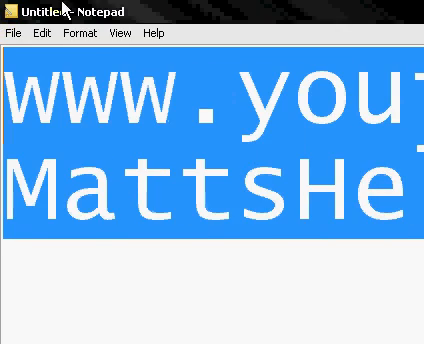
{"action": "left_click", "coordinate": [76, 32]}
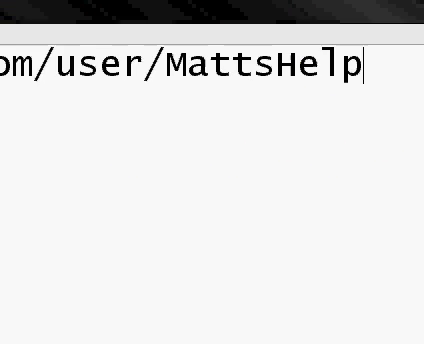
{"action": "triple_click", "coordinate": [200, 64]}
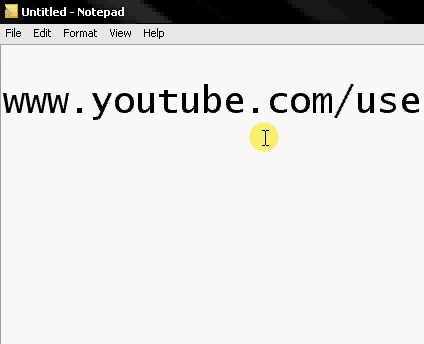
{"action": "type", "text": "r/Matts"}
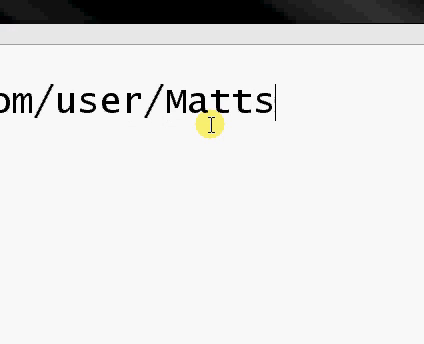
{"action": "type", "text": "CSS"}
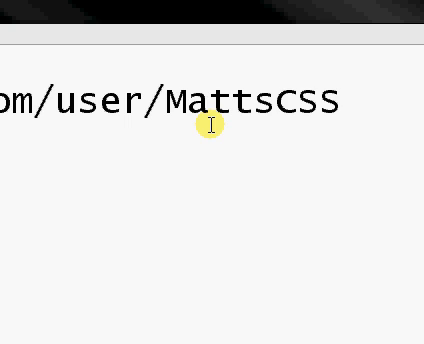
{"action": "type", "text": "Tu"}
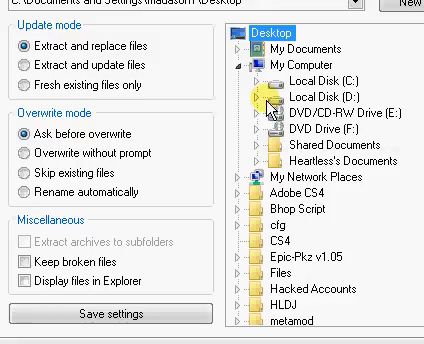
Extract PhotoshopCS4Portable.rar into the CS4ps folder on the desktop.
{"action": "scroll", "scroll_direction": "down", "scroll_amount": 3}
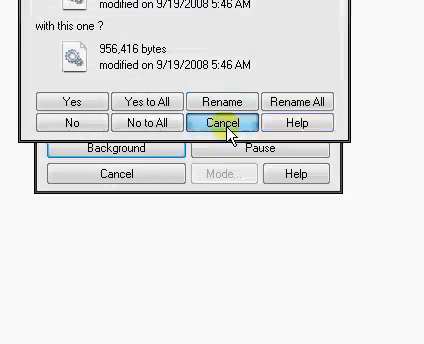
{"action": "left_click", "coordinate": [232, 124]}
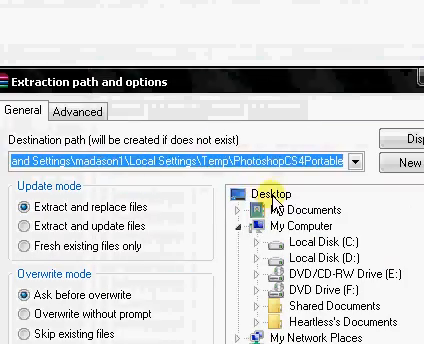
{"action": "left_click", "coordinate": [262, 188]}
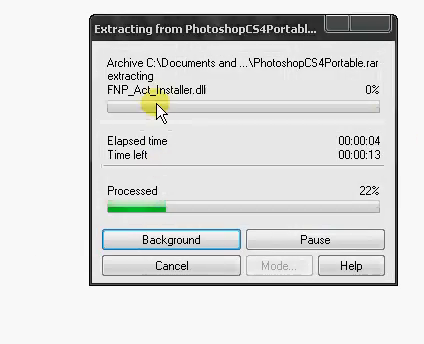
{"action": "left_click", "coordinate": [182, 240]}
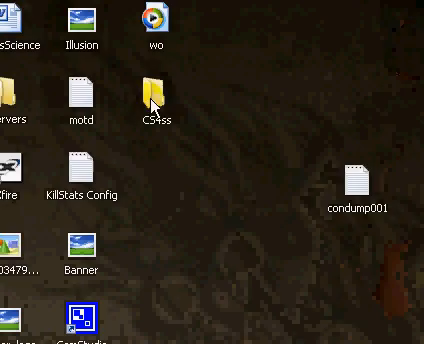
Open CS4ps on the desktop and enter its PhotoshopCS4Portable folder, launching Photoshop.
{"action": "double_click", "coordinate": [148, 96]}
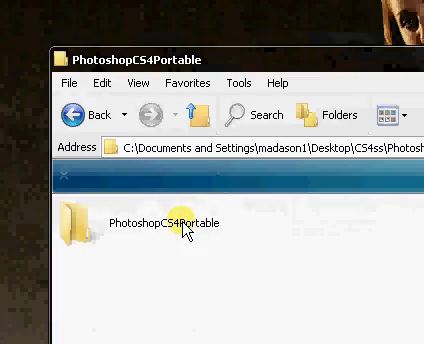
{"action": "double_click", "coordinate": [176, 224]}
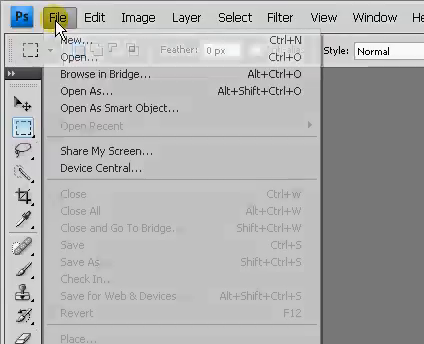
Add 'CS4' text to Untitled-1, then close it without saving.
{"action": "left_click", "coordinate": [60, 12]}
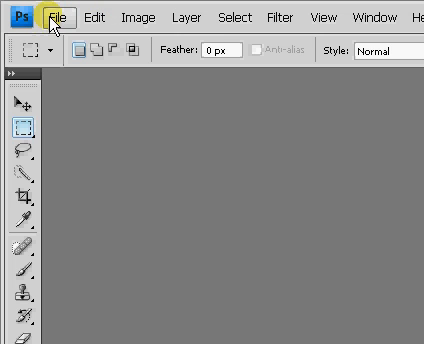
{"action": "left_click", "coordinate": [52, 18]}
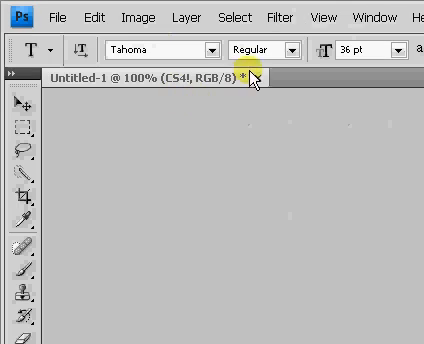
{"action": "left_click", "coordinate": [264, 76]}
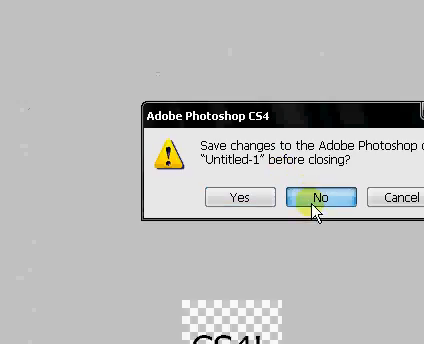
{"action": "left_click", "coordinate": [316, 200]}
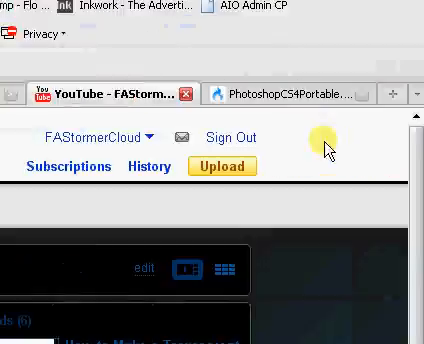
Scroll the FAStormerCloud channel page down to the transparent CSS spray video and profile details.
{"action": "scroll", "scroll_direction": "down", "scroll_amount": 3}
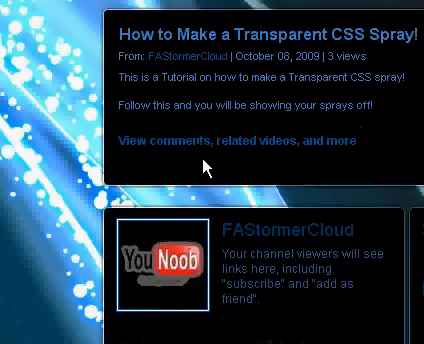
{"action": "scroll", "scroll_direction": "down", "scroll_amount": 3}
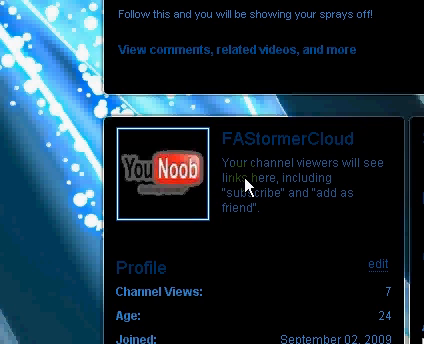